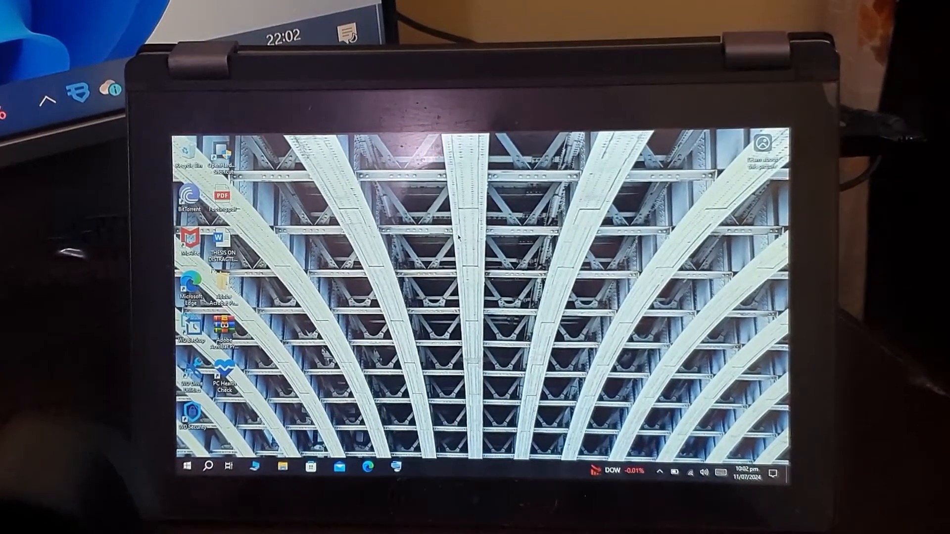
Search the Start menu for 'cmd' and launch Command Prompt from Best match
click(186, 466)
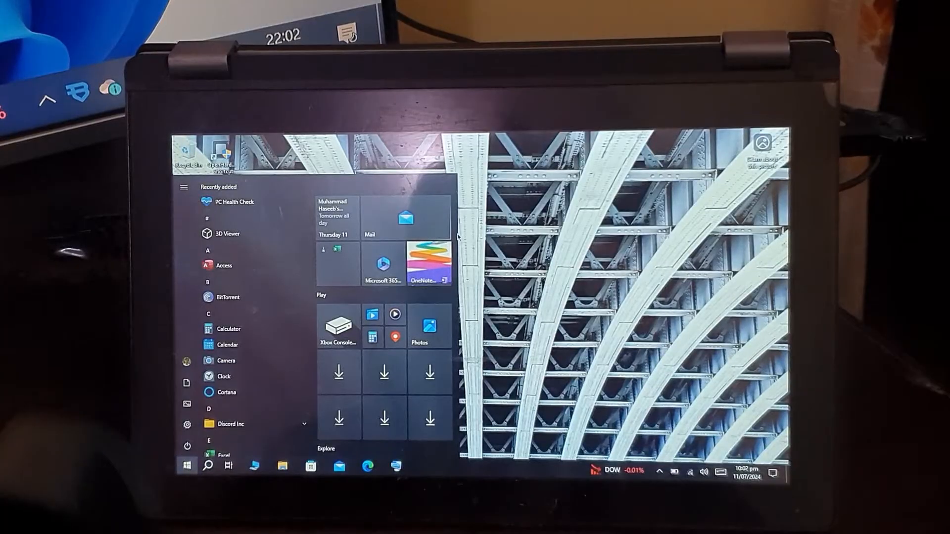
text(cmd)
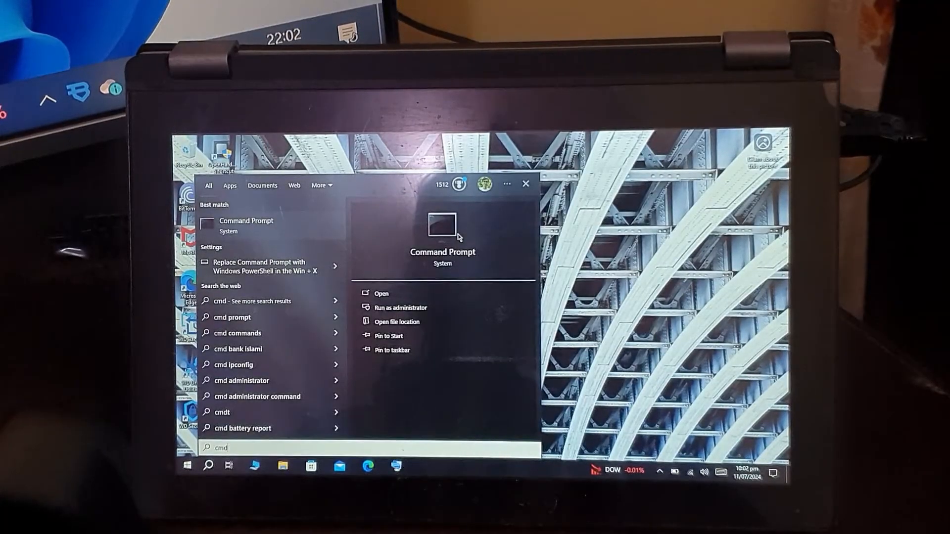
click(381, 293)
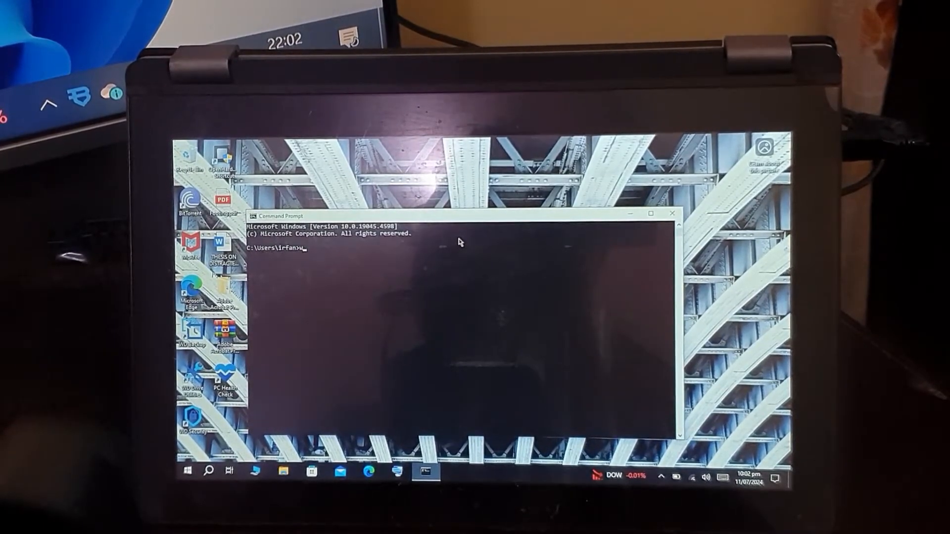
Enter 'wmic path softwareLicensingService get OA3xOriginalProductKey' at the prompt
text(wmic pat)
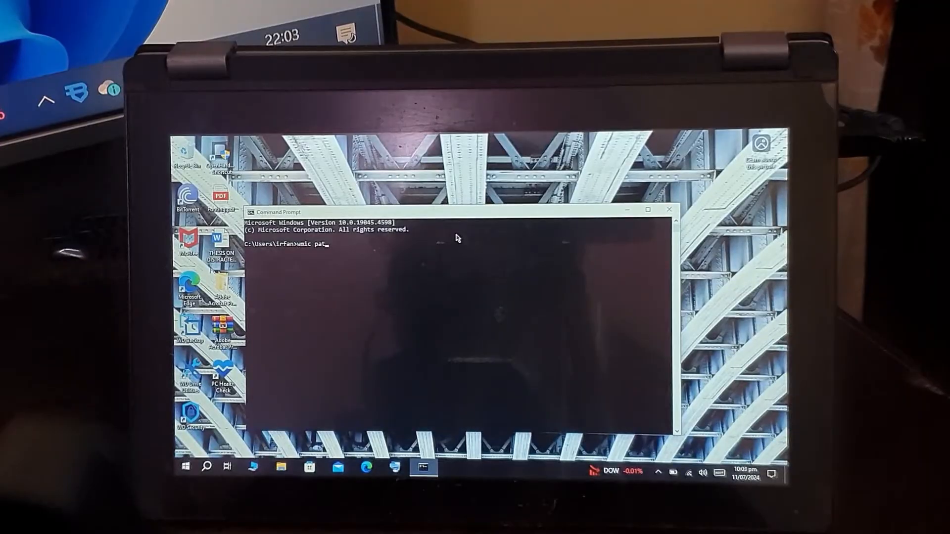
text(h software)
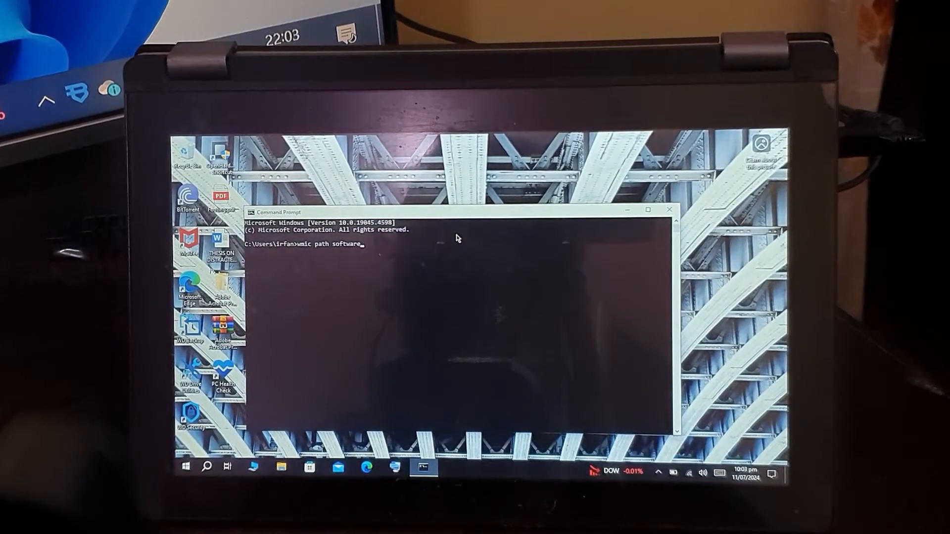
text(Lice)
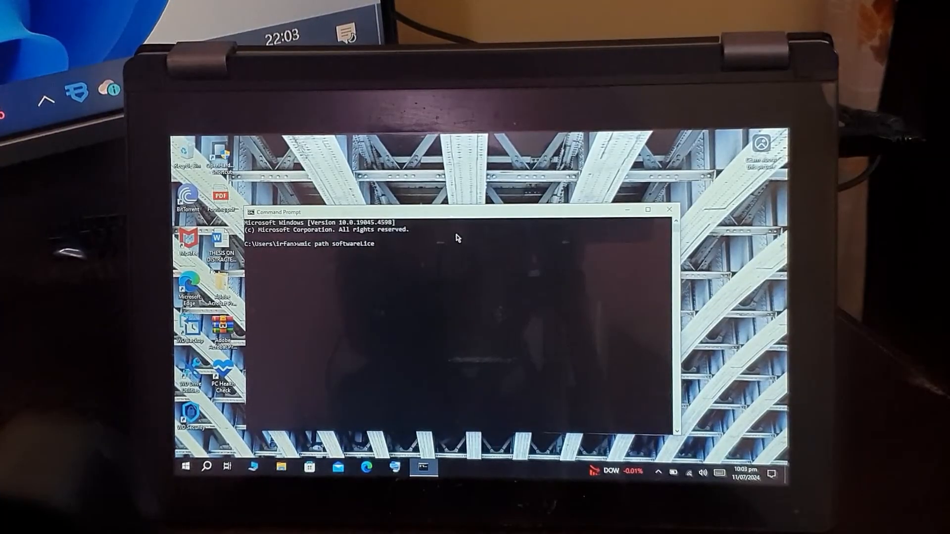
text(nsingSe)
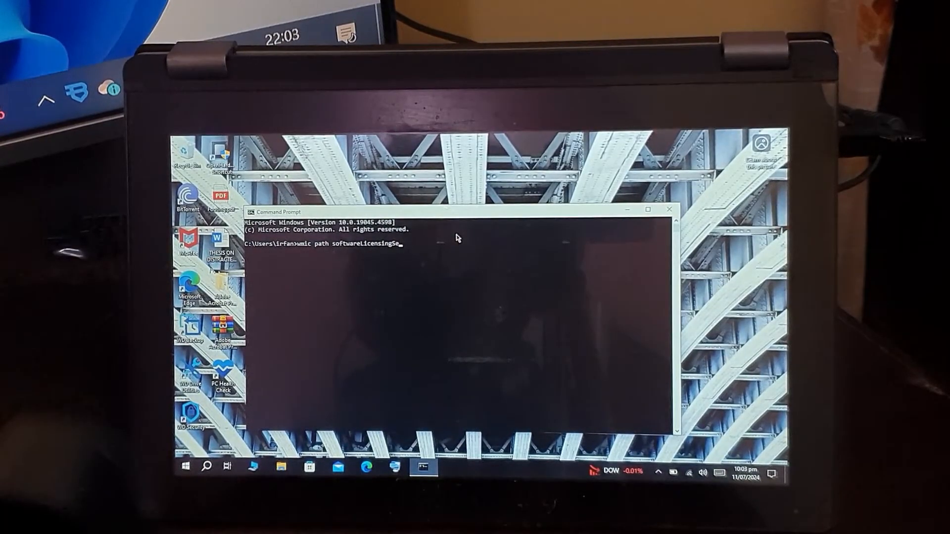
text(rvice get)
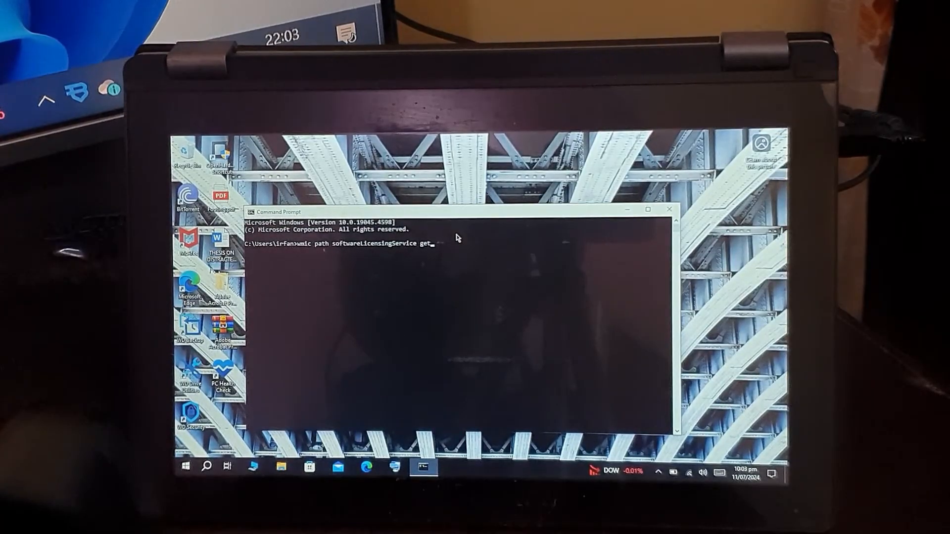
text(OA3)
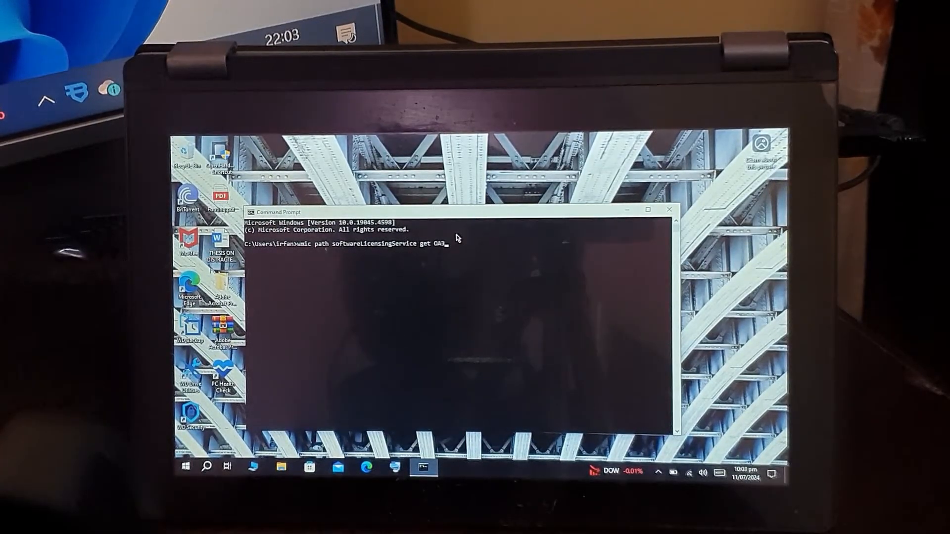
text(xOriginal)
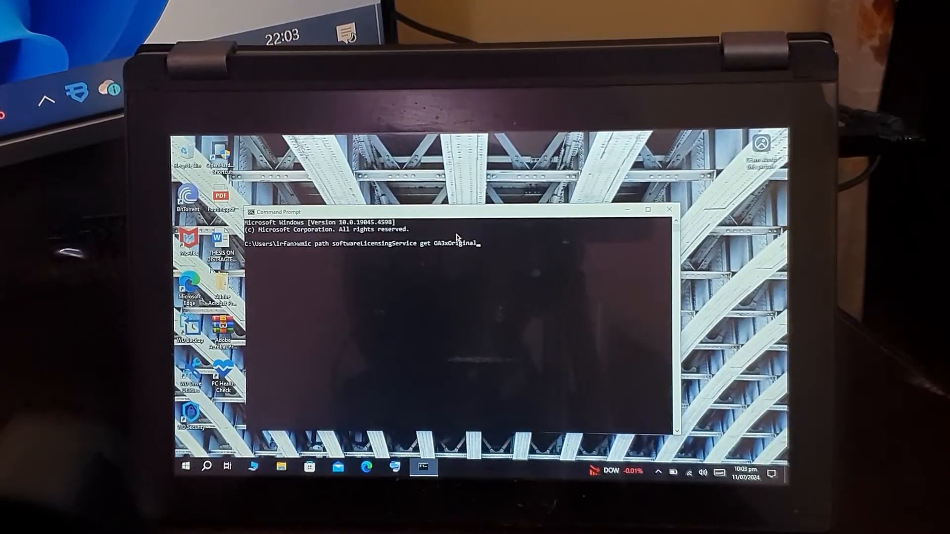
text(ProductKe)
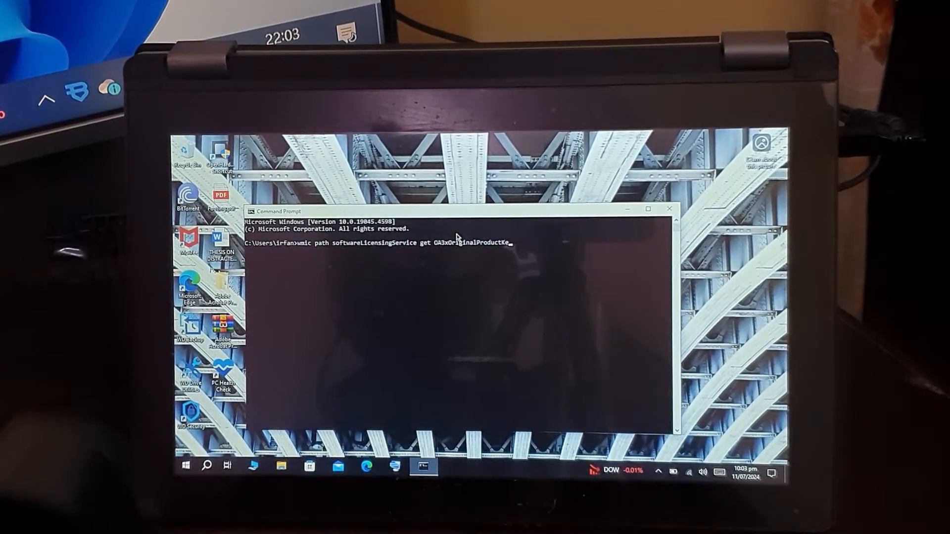